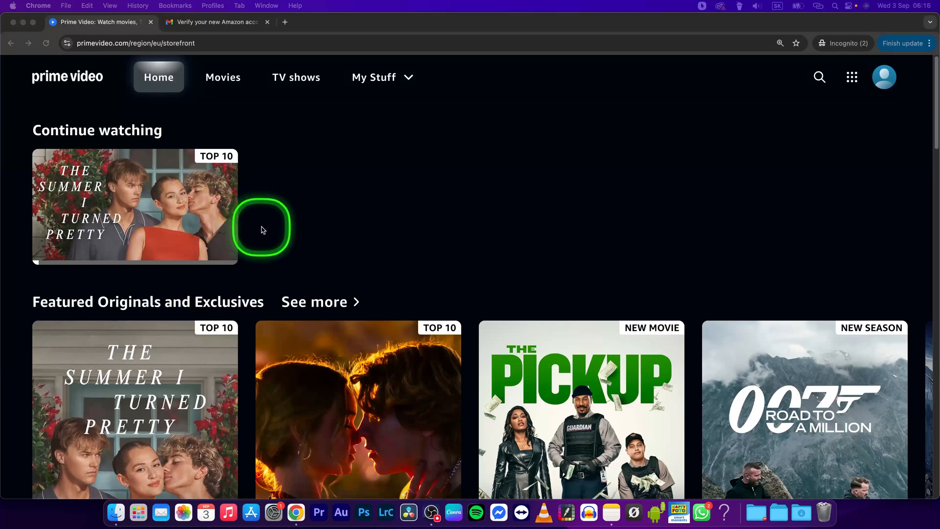
mouse_move(775, 183)
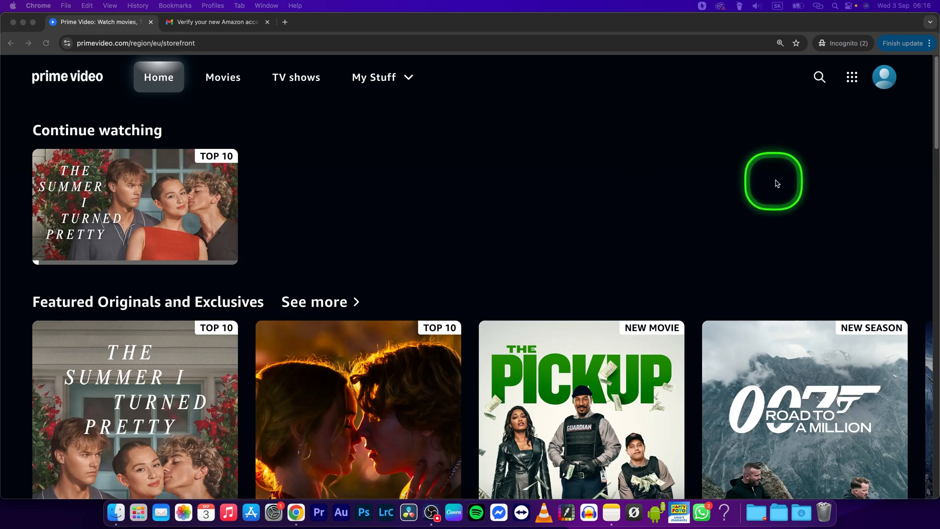
Go to the Account & Settings page from the profile avatar menu
left_click(883, 77)
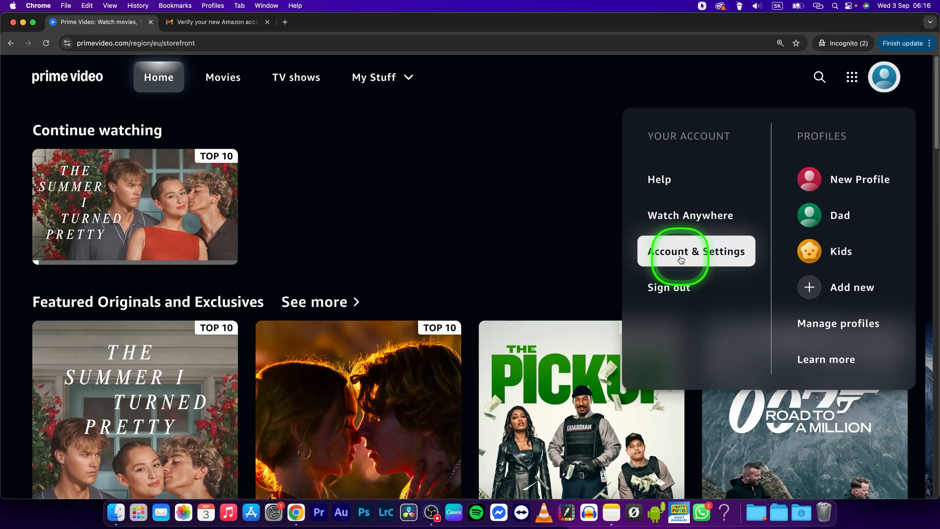
left_click(695, 251)
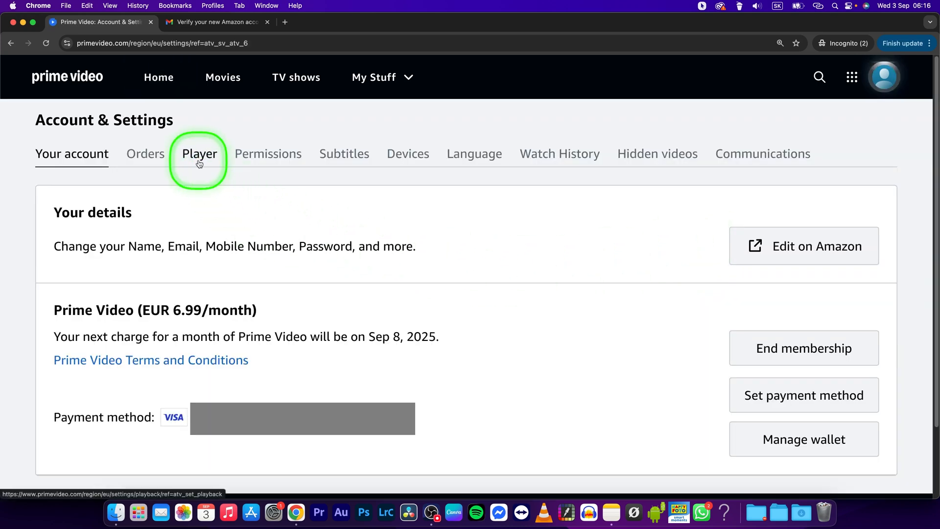
Set Autoplay to Off in the Player settings
left_click(198, 154)
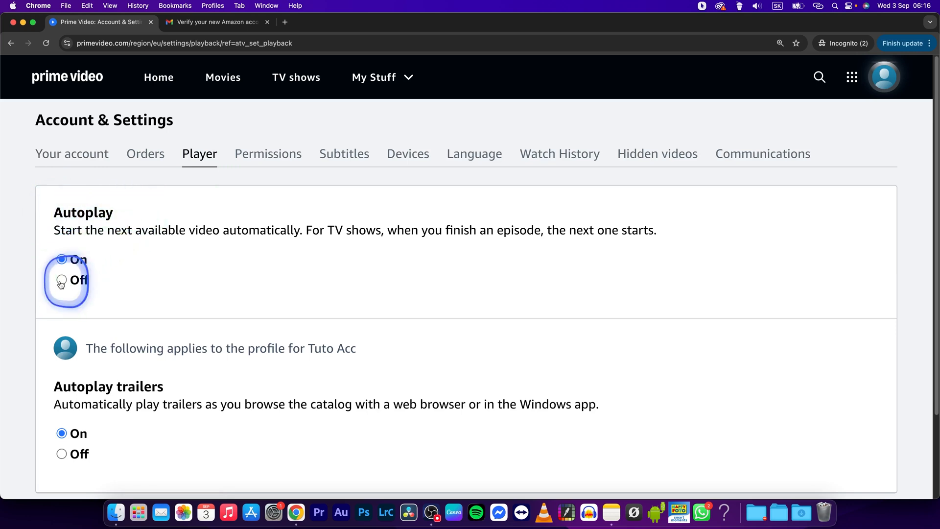
left_click(61, 279)
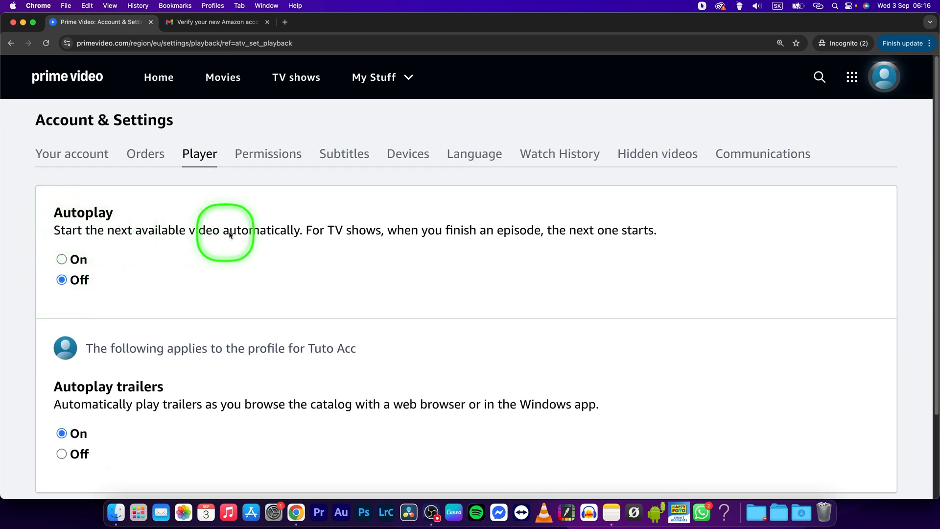
mouse_move(426, 239)
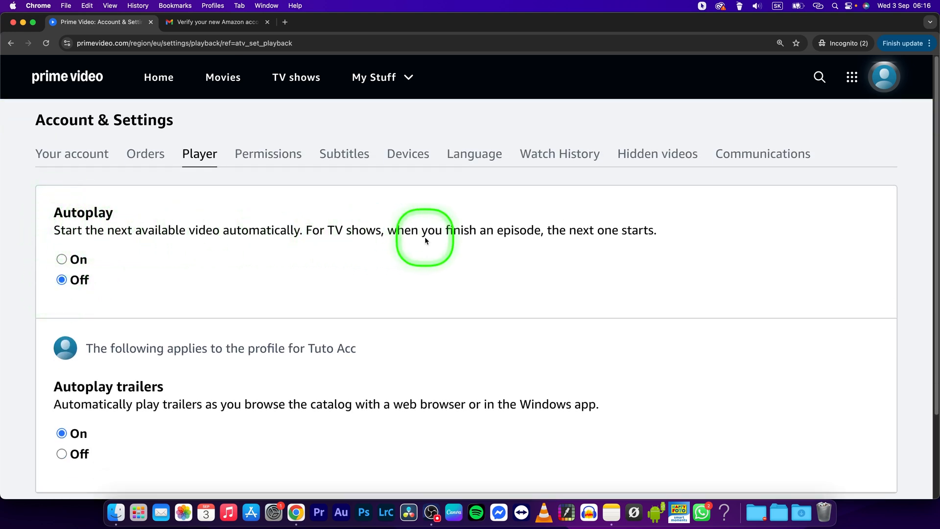
mouse_move(647, 239)
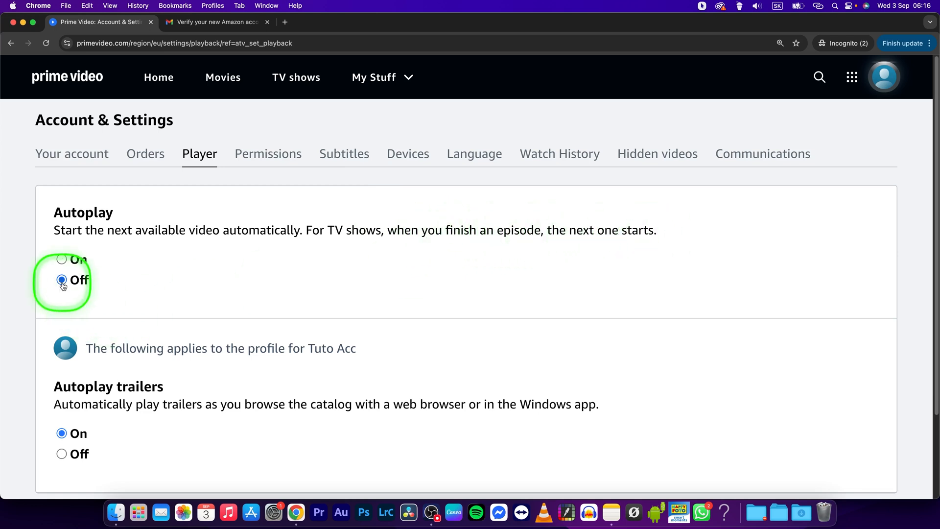
Scroll down to the Autoplay trailers setting
scroll("down", 3)
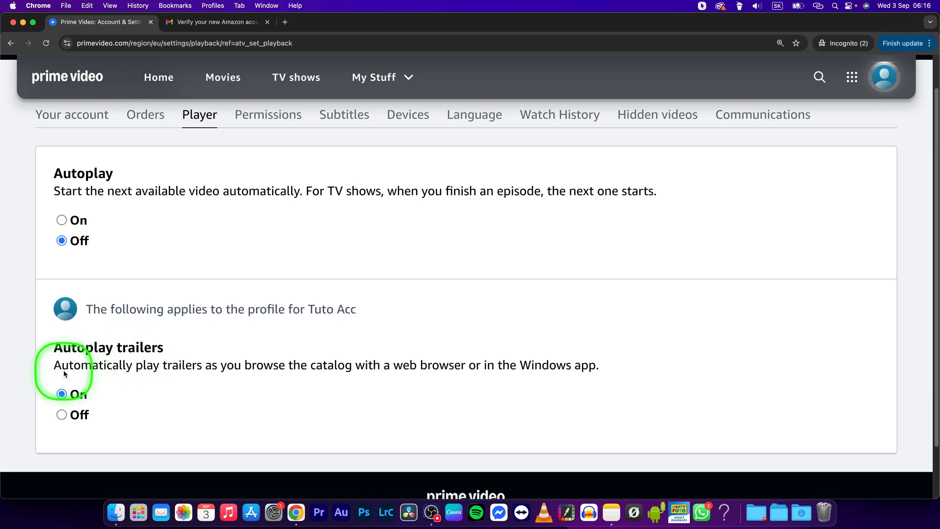
mouse_move(234, 376)
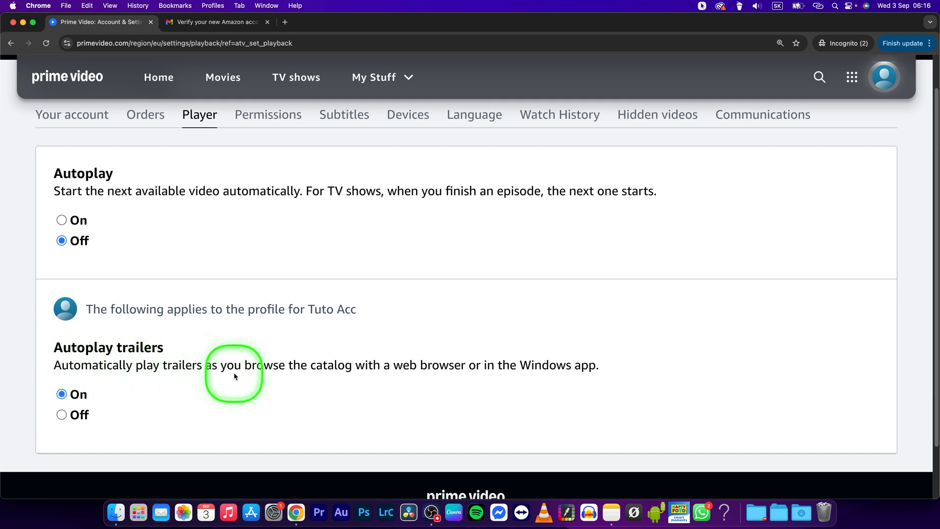
mouse_move(428, 373)
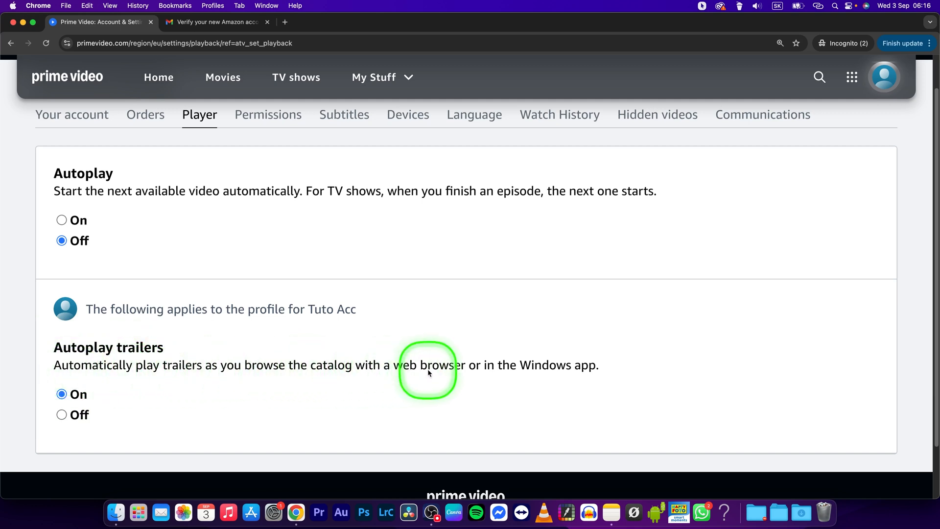
mouse_move(407, 383)
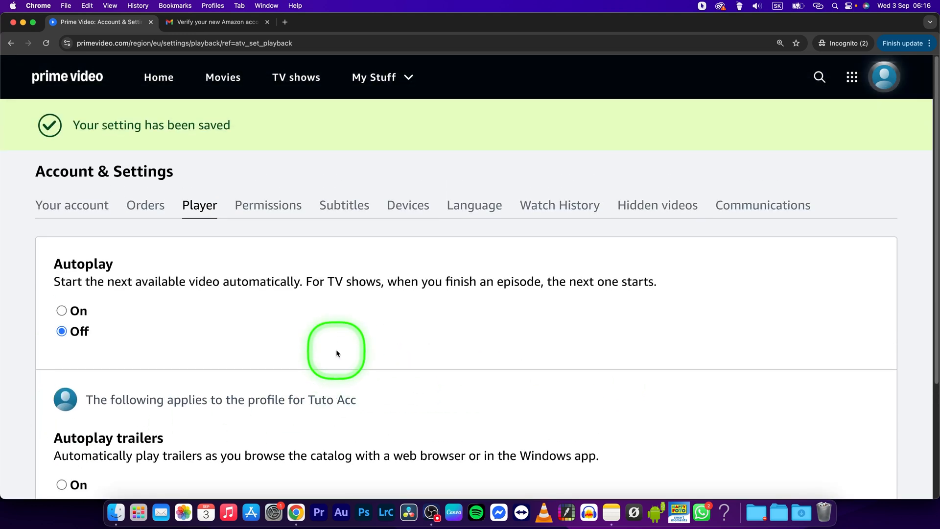
scroll("down", 3)
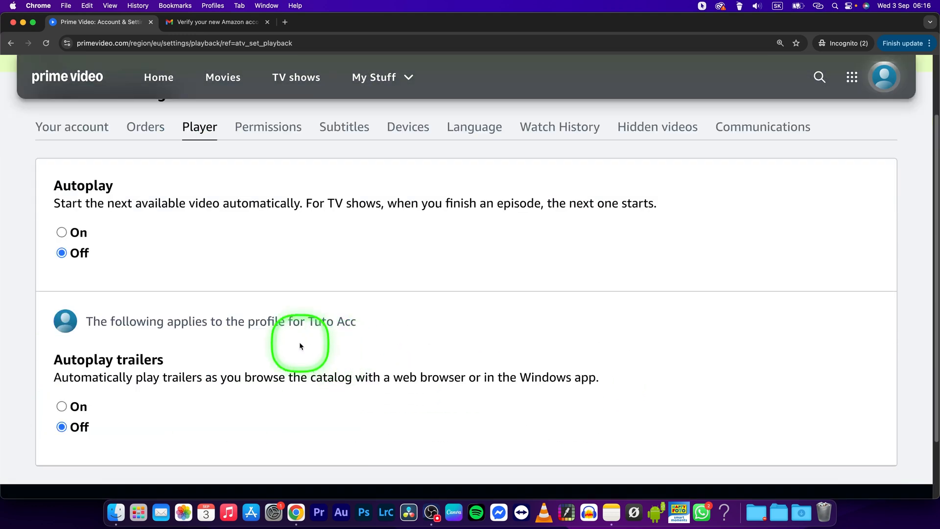
scroll("down", 3)
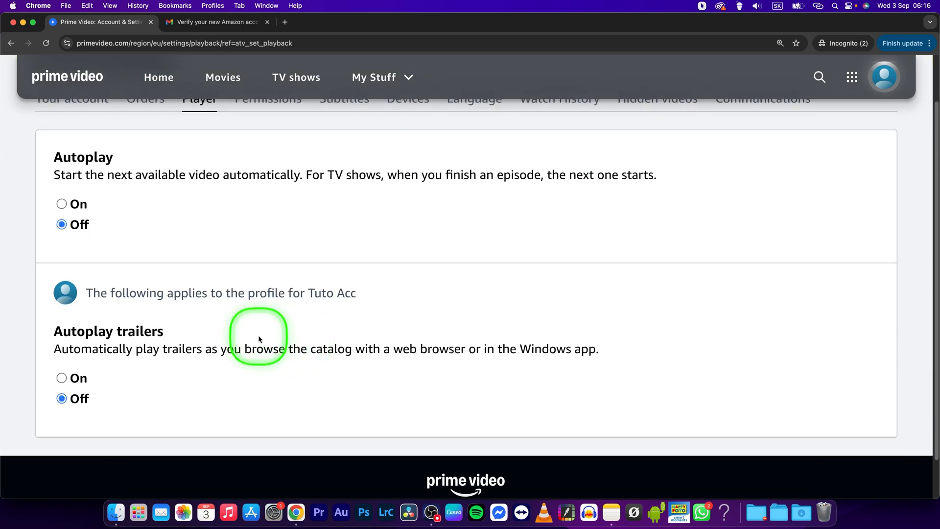